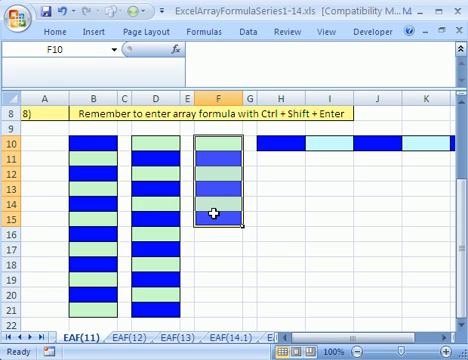
mouse_move(328, 166)
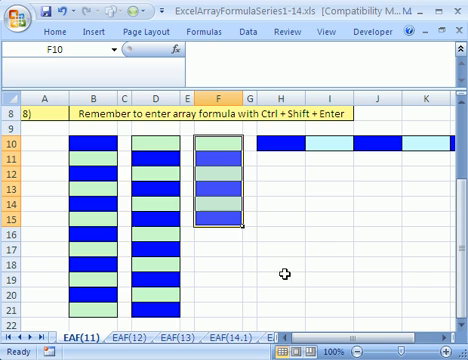
mouse_move(223, 179)
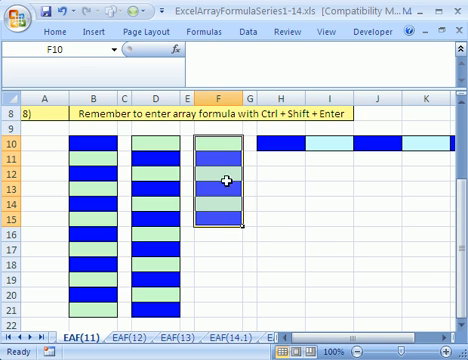
mouse_move(218, 143)
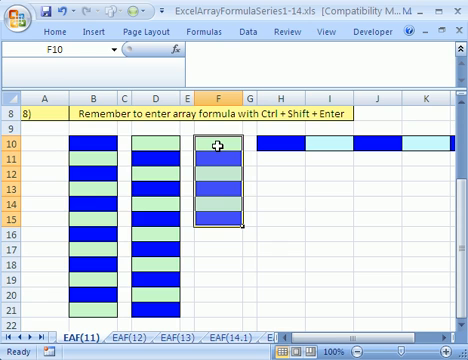
mouse_move(242, 158)
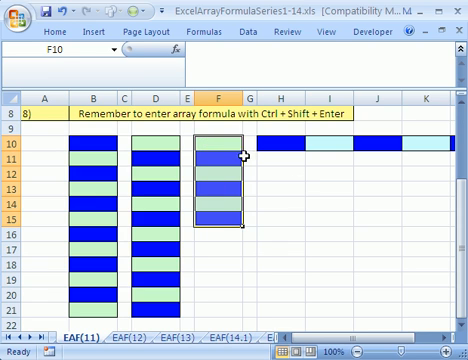
Step: Type the array formula =ROW(E10:E15) into F10:F15 to return 10 through 15
type("row")
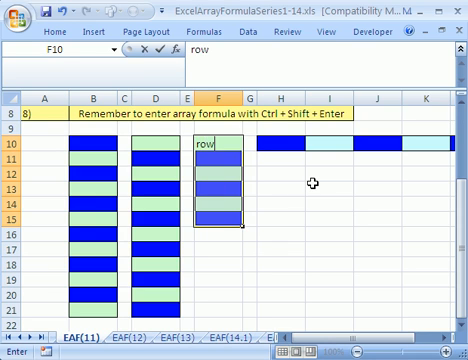
type("(")
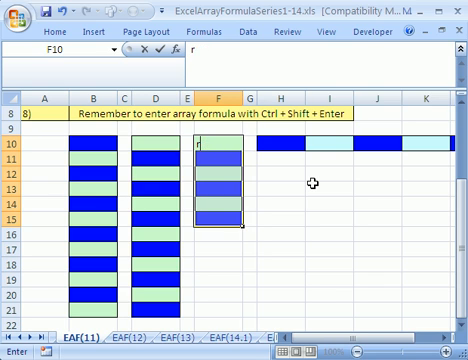
type("=r")
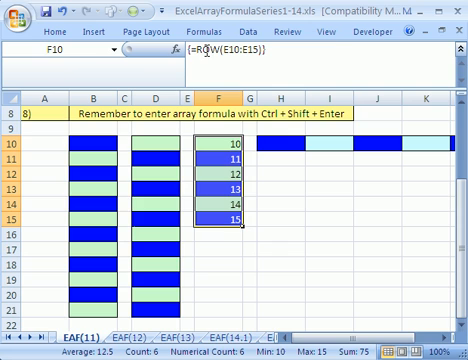
mouse_move(265, 57)
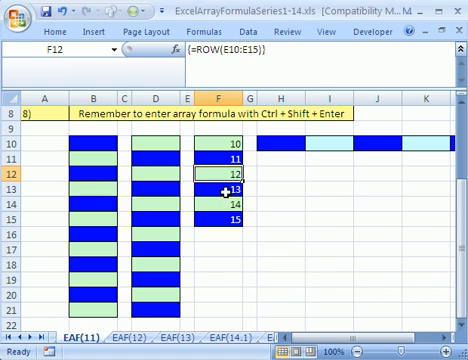
left_click(212, 188)
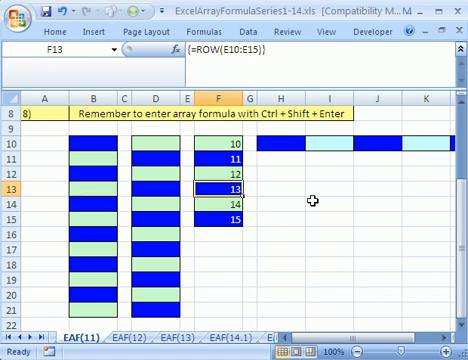
left_click(320, 199)
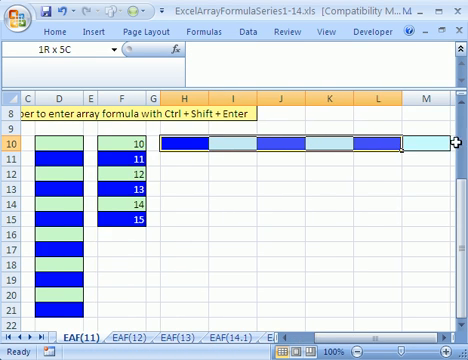
Step: Enter =COLUMN(H9:M9) as an array formula across row 10, returning column numbers
type("=c")
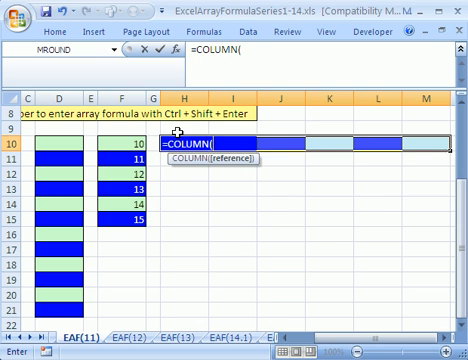
left_click_drag(185, 138, 427, 138)
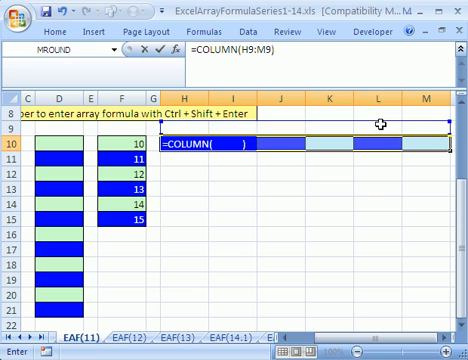
key("ctrl+shift+enter")
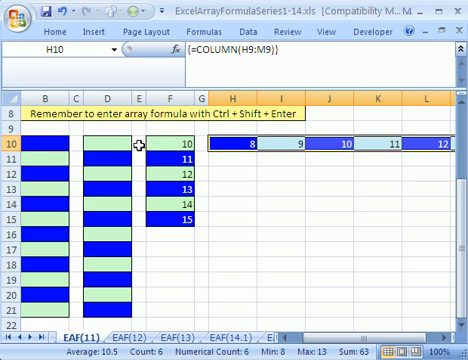
mouse_move(28, 154)
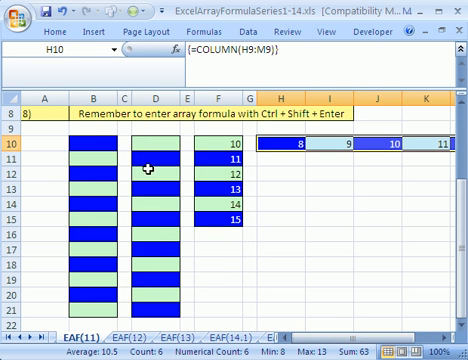
mouse_move(90, 153)
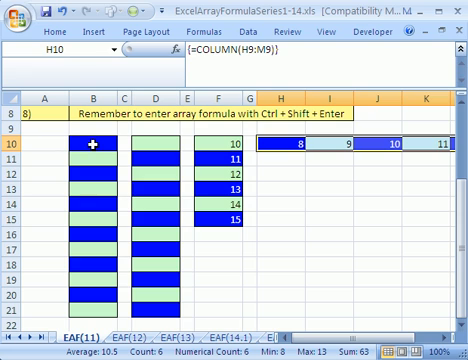
mouse_move(90, 144)
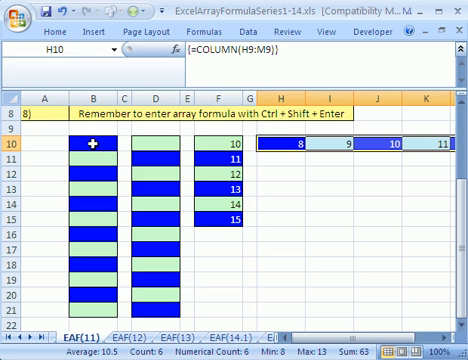
Step: Select the column B cells from B10 and type the 1:12 row reference for ROW(1:12)
left_click(90, 146)
type("=row(")
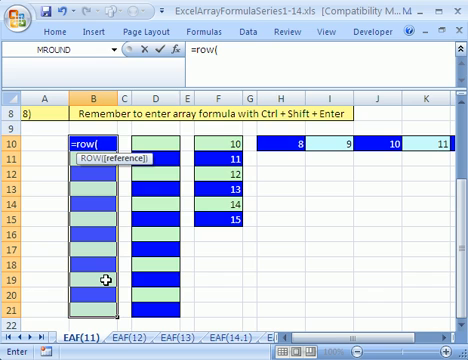
type("1:12)}")
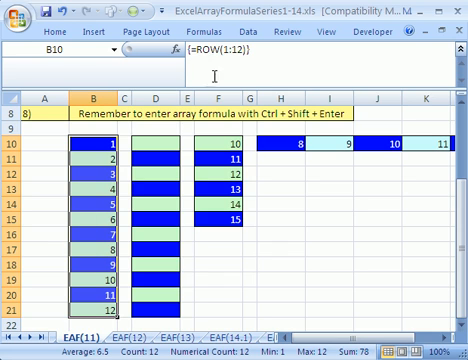
mouse_move(228, 67)
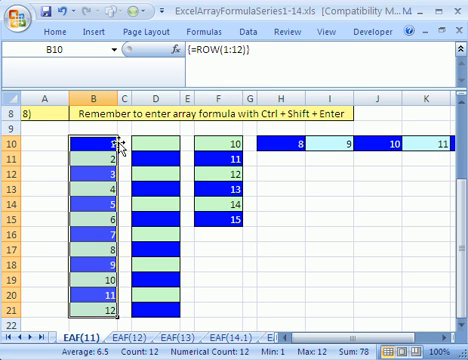
mouse_move(258, 82)
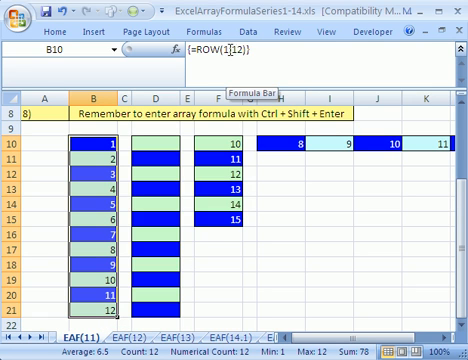
Step: Scroll up and select the empty column D cells starting at D11
scroll("up", 3)
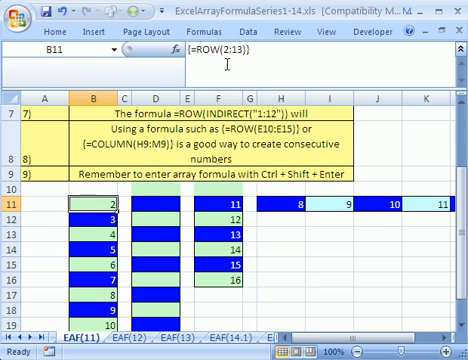
left_click(158, 211)
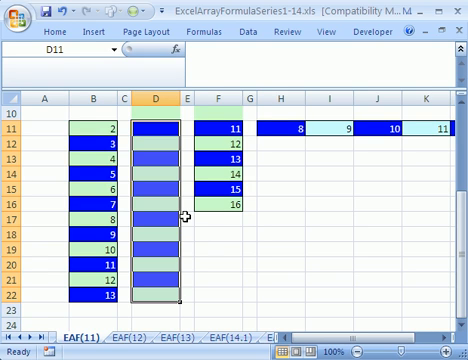
Step: Type =ROW(INDIRECT("1:12")) into D11:D22, fixing the misspelled function name
type("=roew")
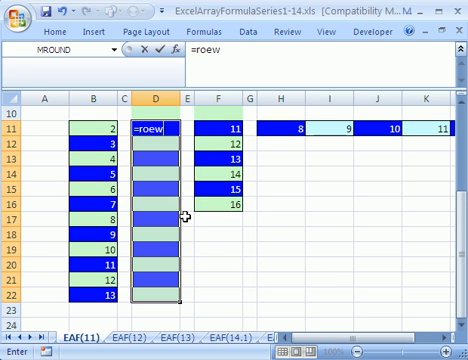
key("BackSpace")
type("(indi")
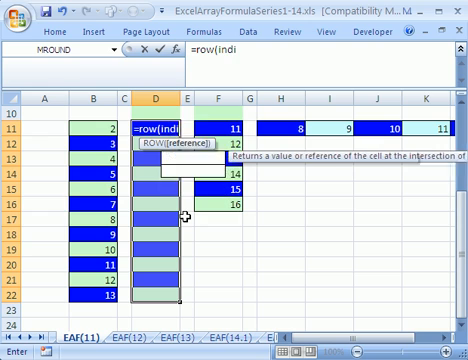
type("rect(")
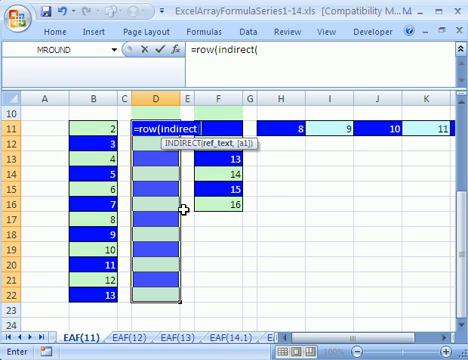
type("\"")
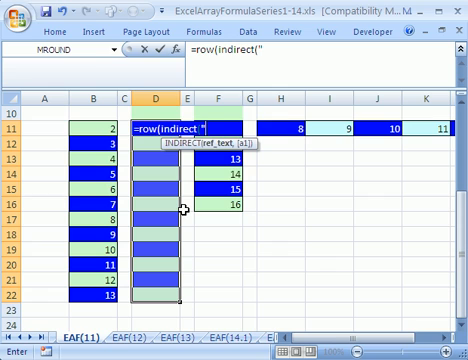
type("1:12\"")
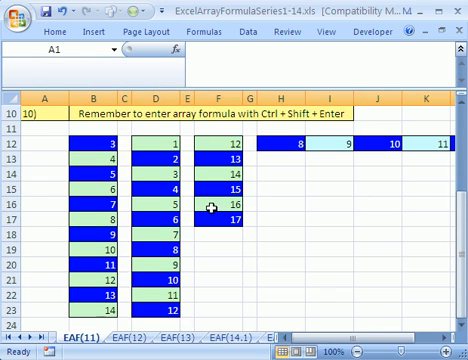
Step: Select D12 to inspect the INDIRECT array formula
left_click(155, 146)
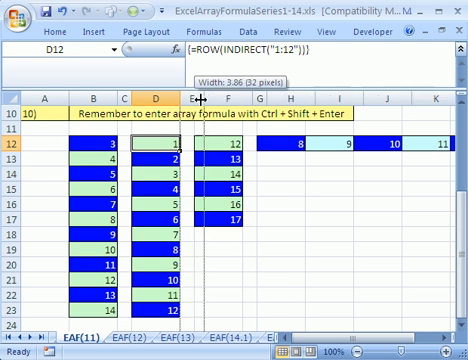
key("alt")
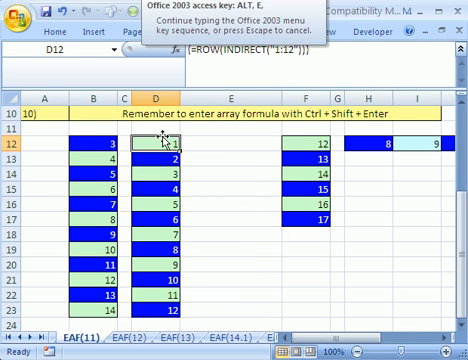